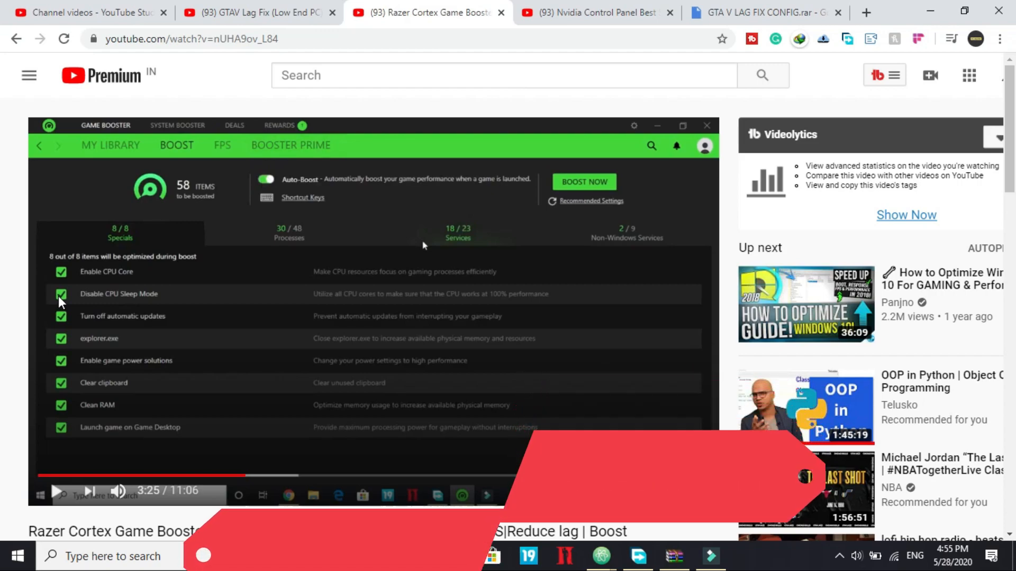
Step: Scroll the page, then show the 'Nvidia Control Panel Best settings' YouTube video
{"action": "scroll", "scroll_direction": "down", "scroll_amount": 3}
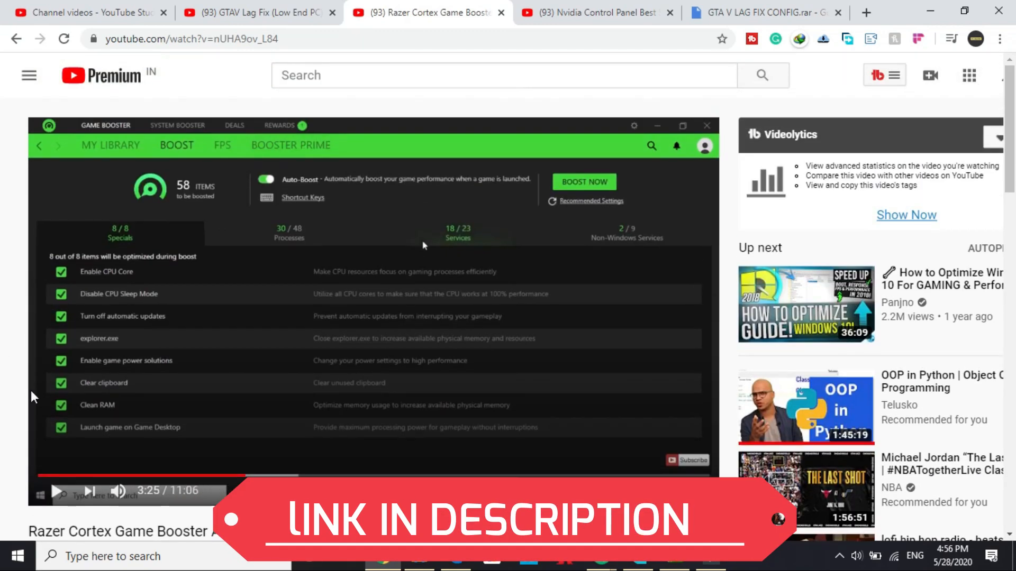
{"action": "mouse_move", "coordinate": [150, 516]}
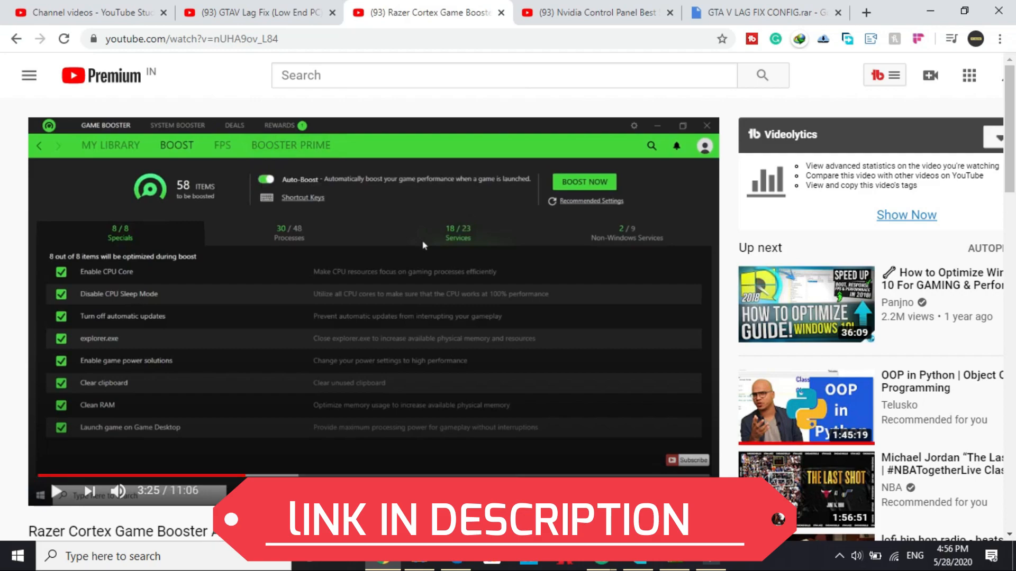
{"action": "scroll", "scroll_direction": "down", "scroll_amount": 3}
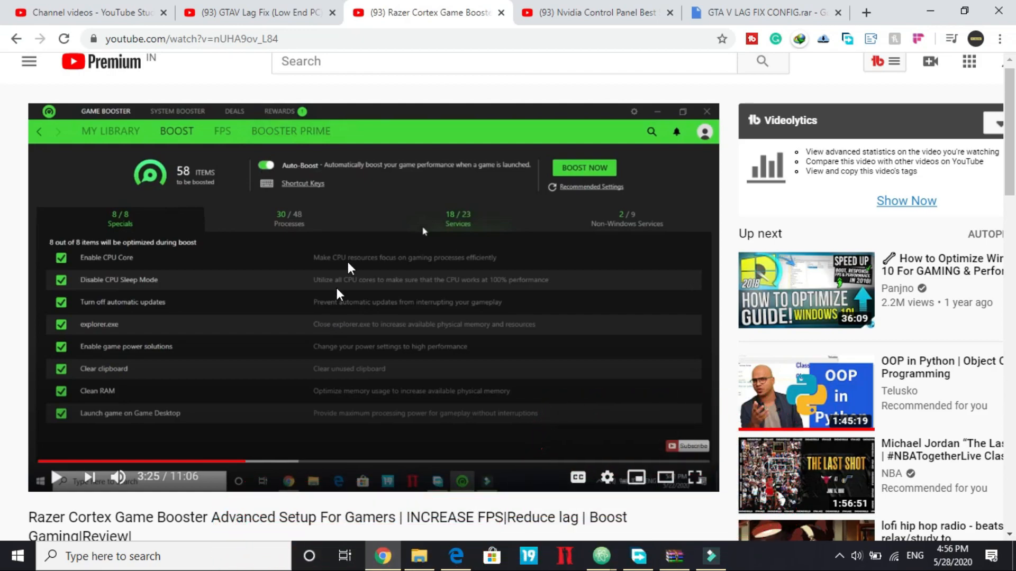
{"action": "left_click", "coordinate": [587, 13]}
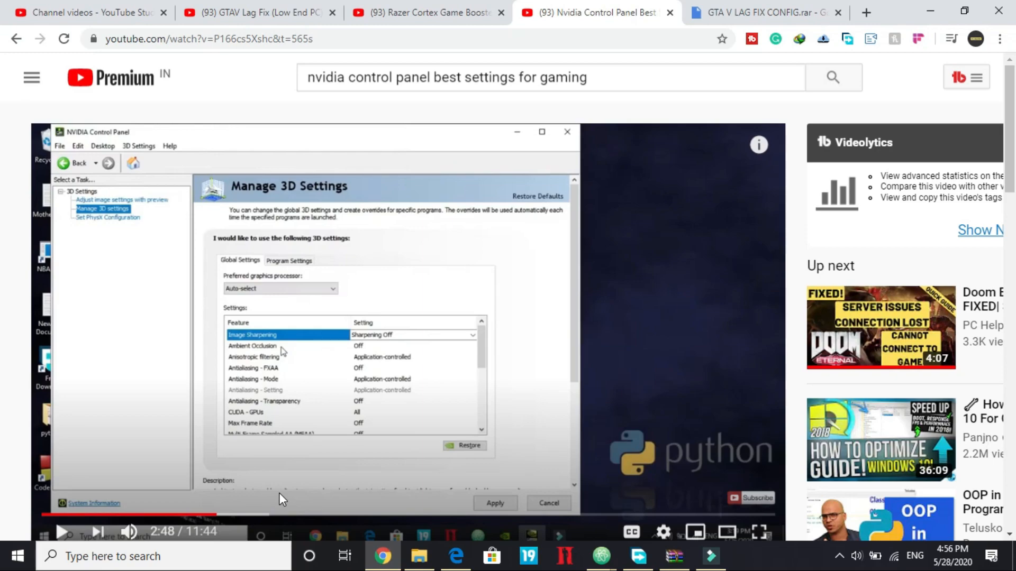
Step: View the GTA V LAG FIX CONFIG.rar Drive page, then show Downloads in File Explorer
{"action": "left_click", "coordinate": [764, 12]}
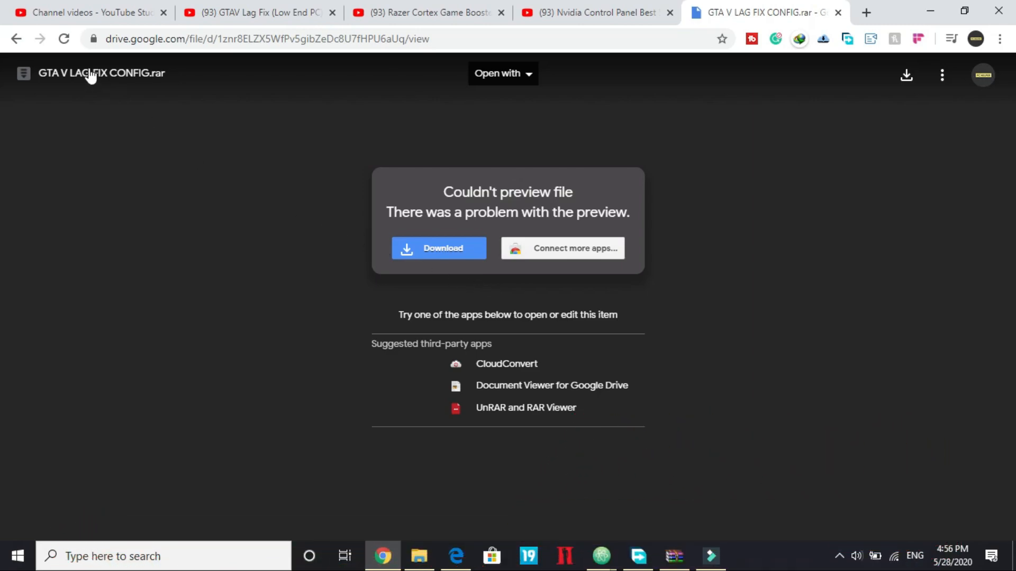
{"action": "mouse_move", "coordinate": [428, 165]}
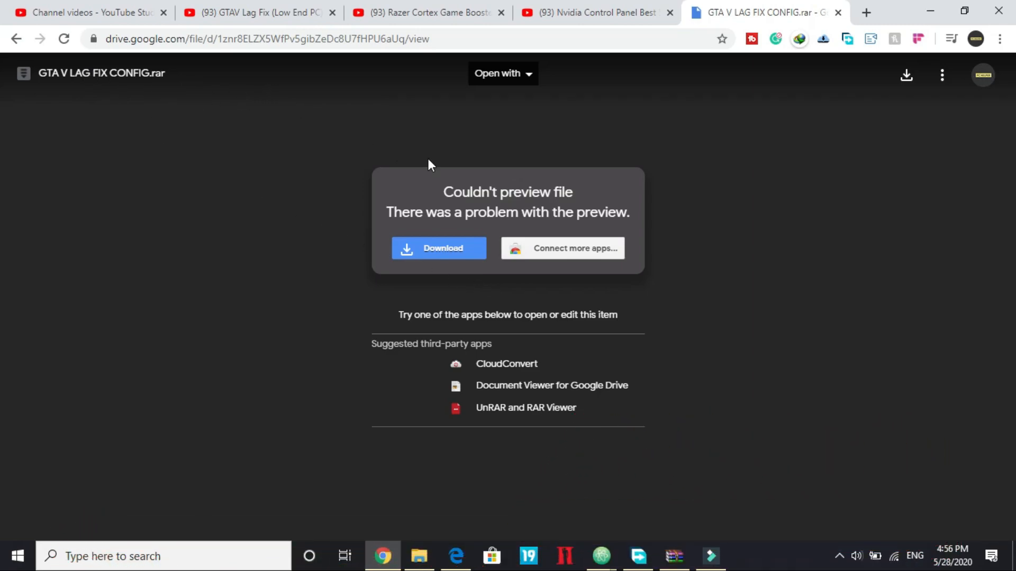
{"action": "mouse_move", "coordinate": [632, 547]}
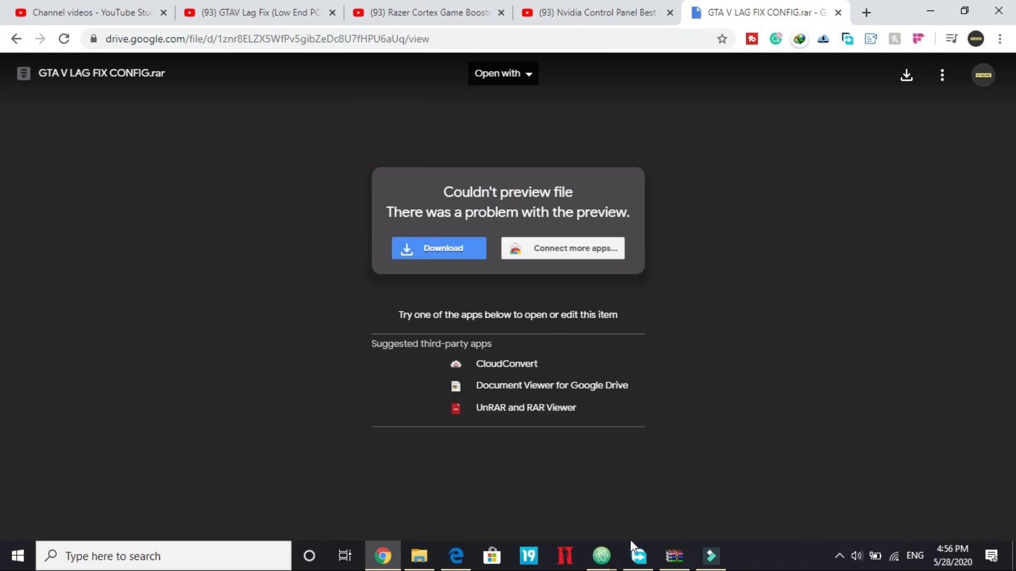
{"action": "left_click", "coordinate": [637, 557]}
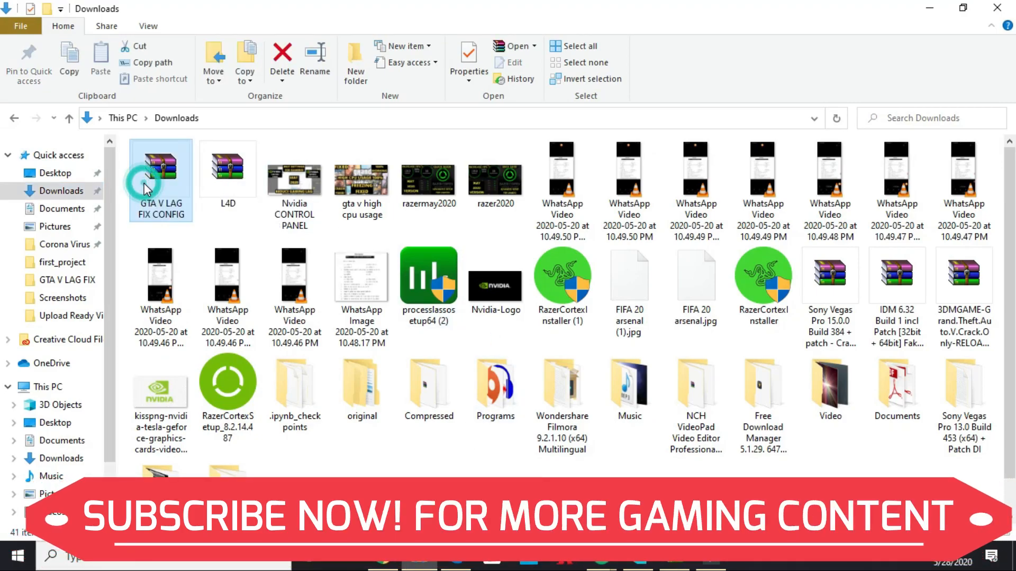
Step: Open the GTA V LAG FIX CONFIG archive in WinRAR and view D:\Games\GTA V LAG FIX
{"action": "double_click", "coordinate": [160, 170]}
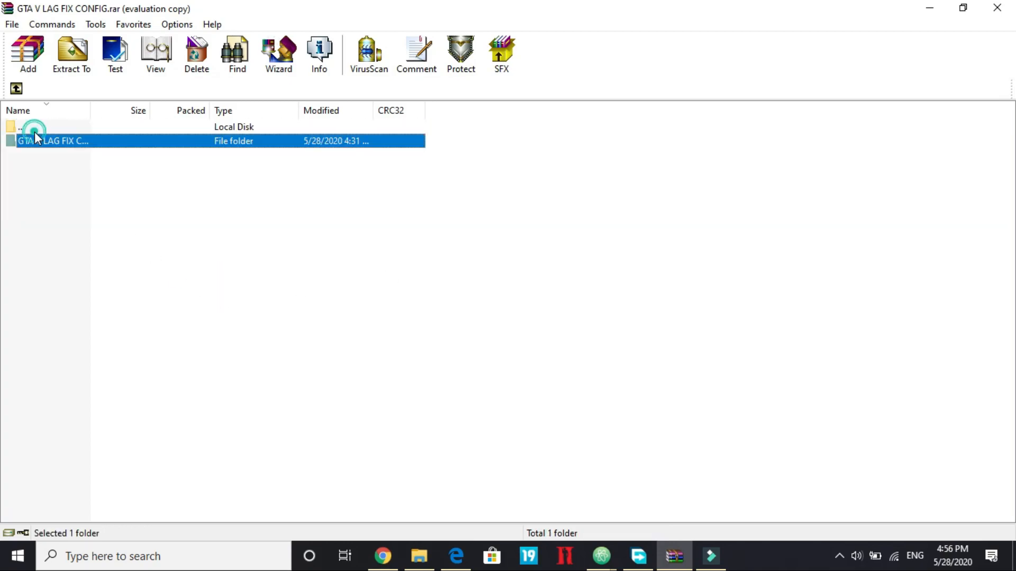
{"action": "double_click", "coordinate": [47, 142]}
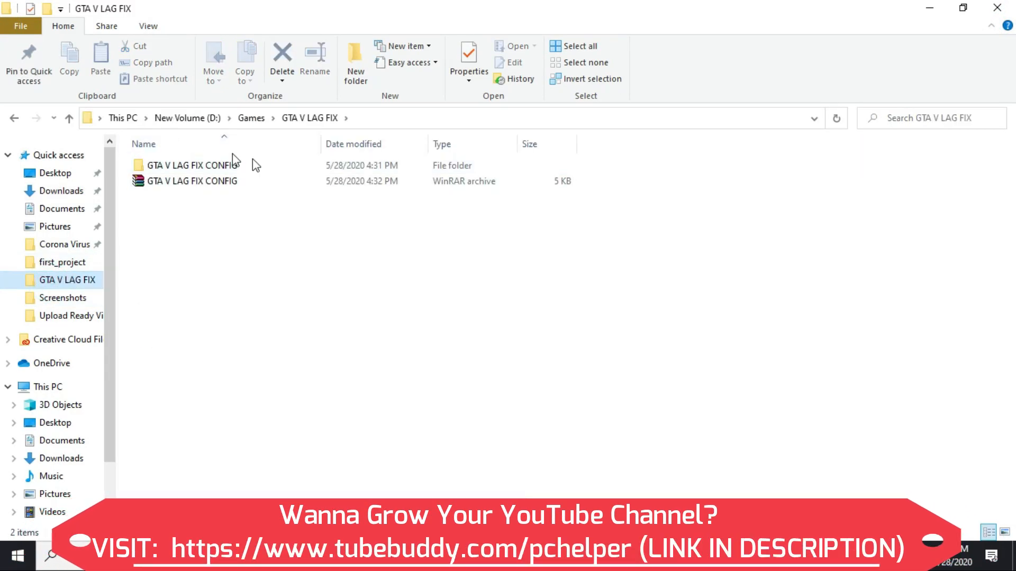
Step: Copy commandline.txt from GTA V LAG FIX CONFIG into D:\Games\GTAV
{"action": "double_click", "coordinate": [188, 165]}
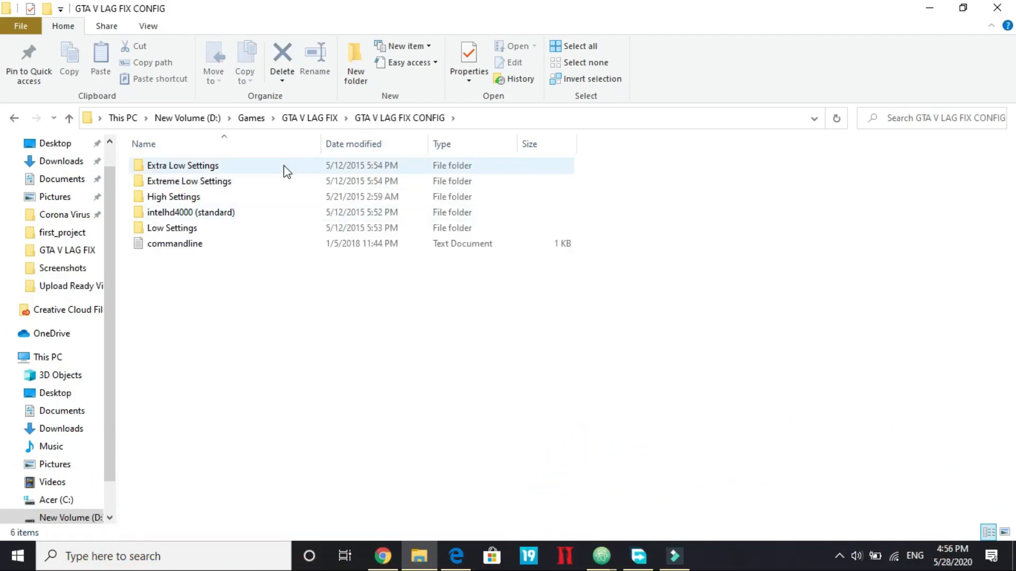
{"action": "left_click", "coordinate": [218, 290]}
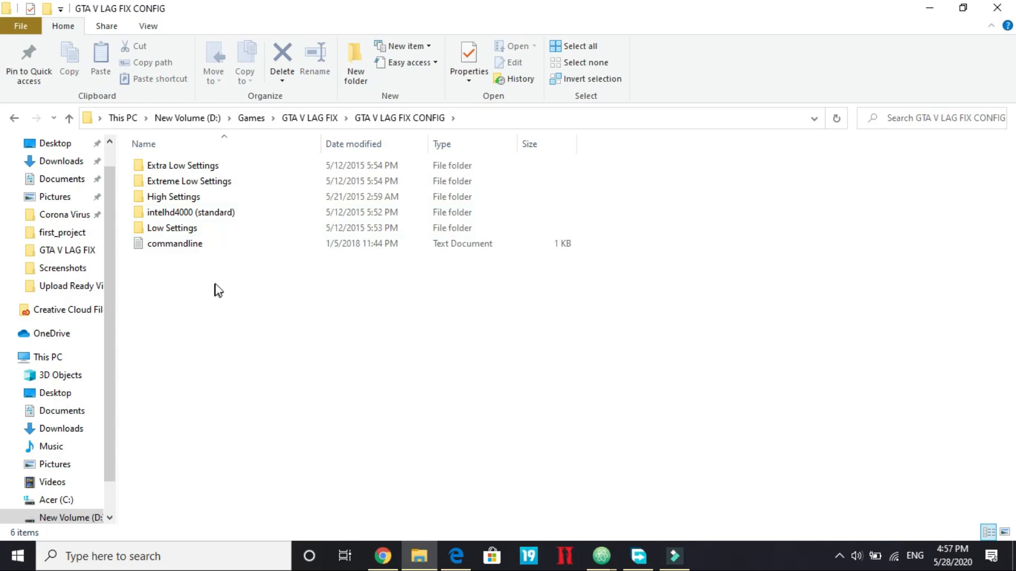
{"action": "mouse_move", "coordinate": [179, 251]}
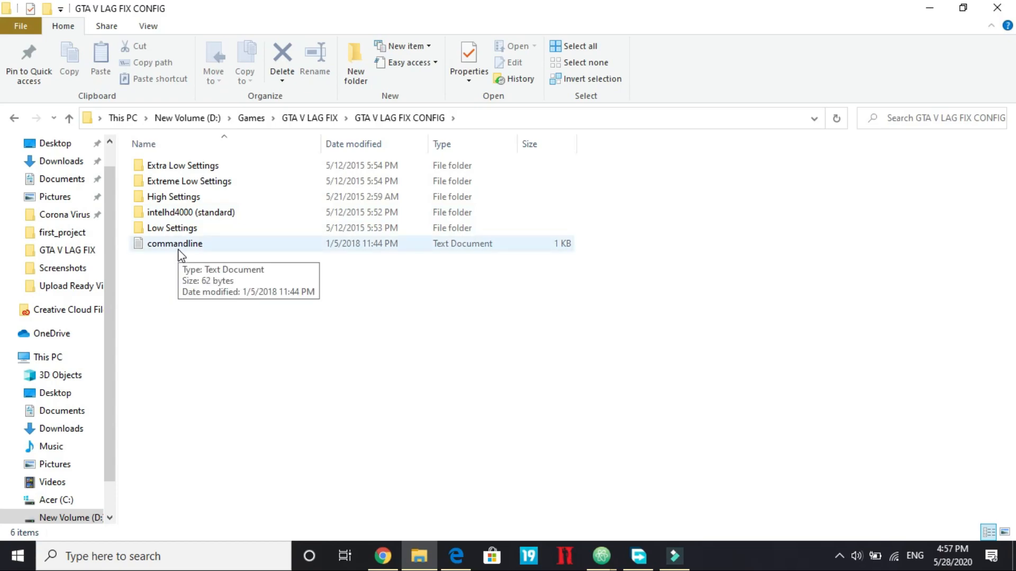
{"action": "left_click", "coordinate": [175, 243]}
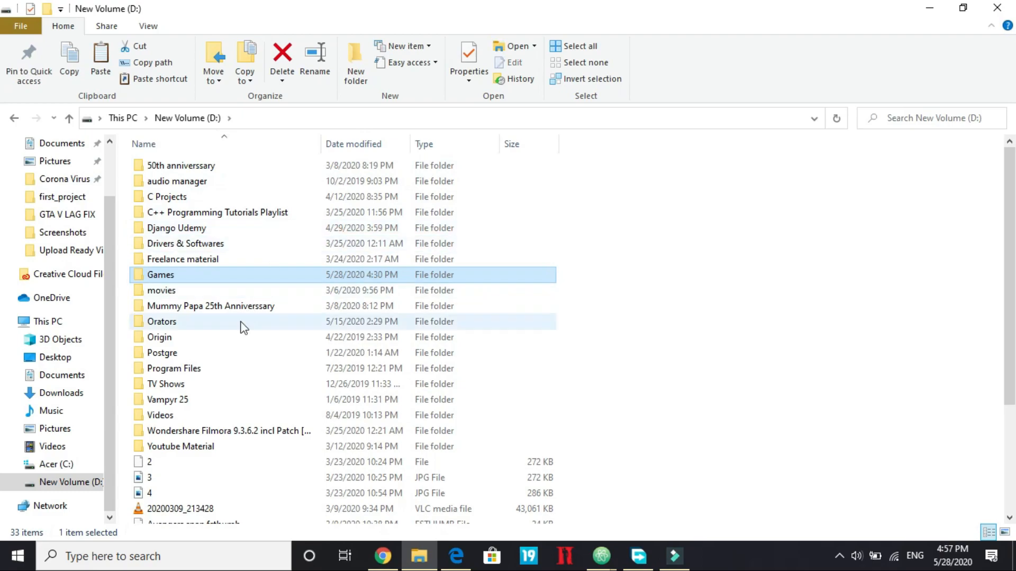
{"action": "double_click", "coordinate": [161, 275]}
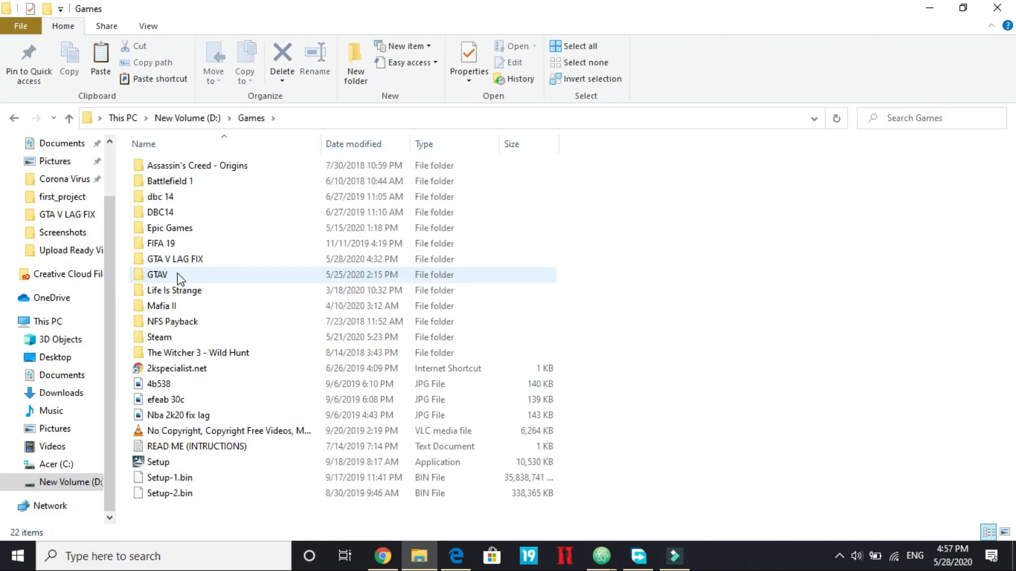
{"action": "double_click", "coordinate": [159, 275]}
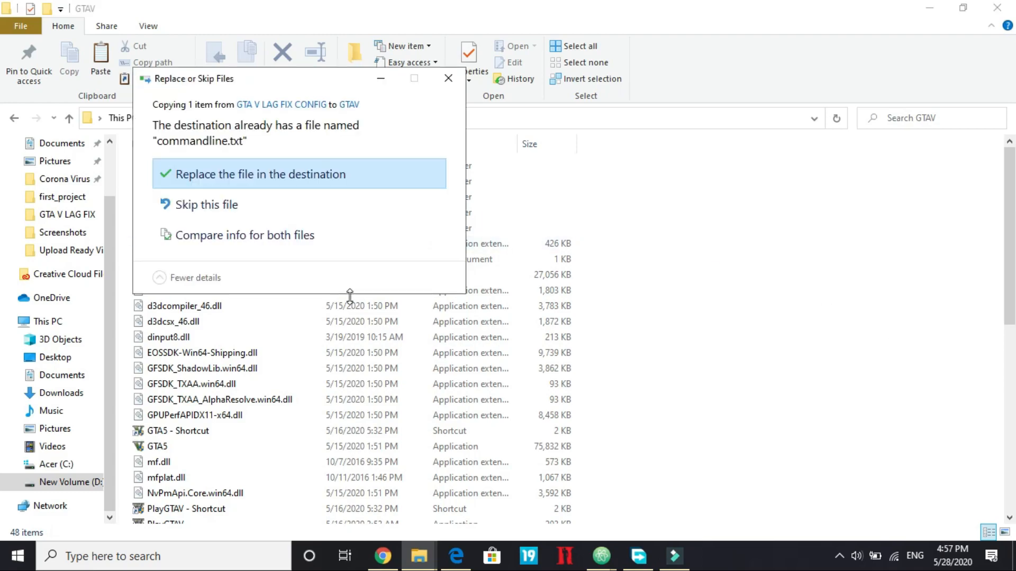
{"action": "mouse_move", "coordinate": [355, 138]}
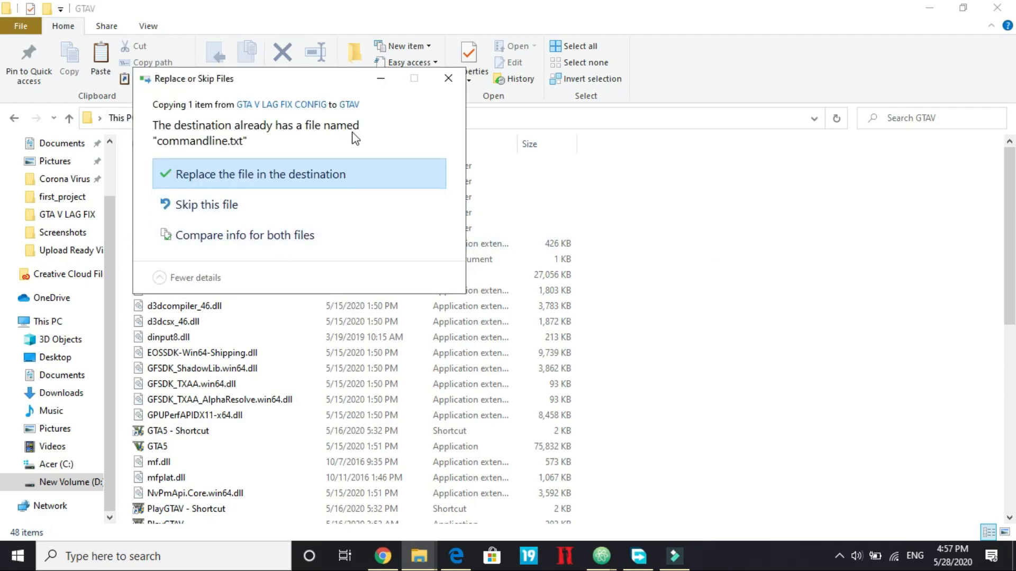
{"action": "mouse_move", "coordinate": [492, 26]}
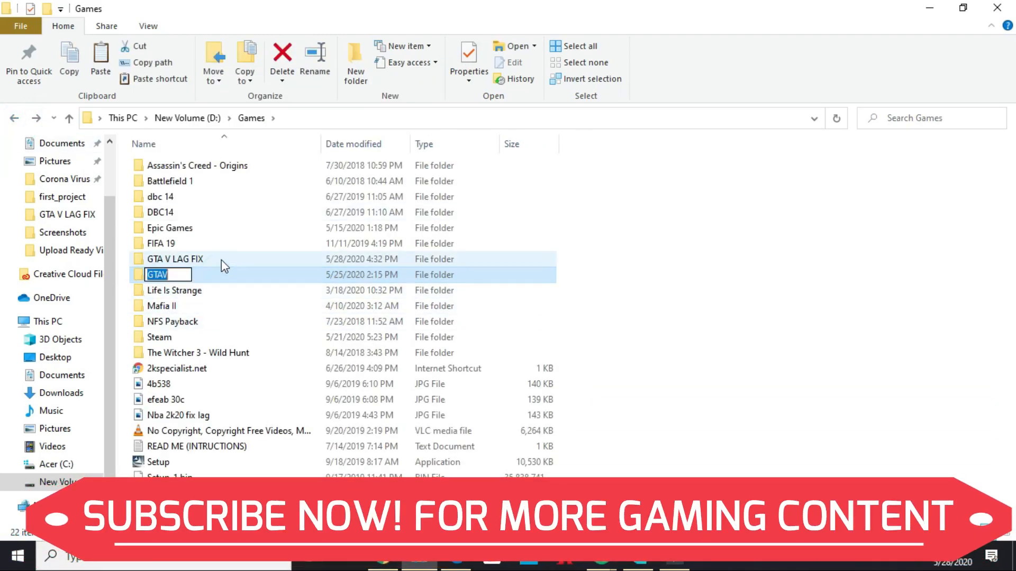
Step: Copy the Extreme Low Settings settings file, then go to Documents
{"action": "double_click", "coordinate": [176, 259]}
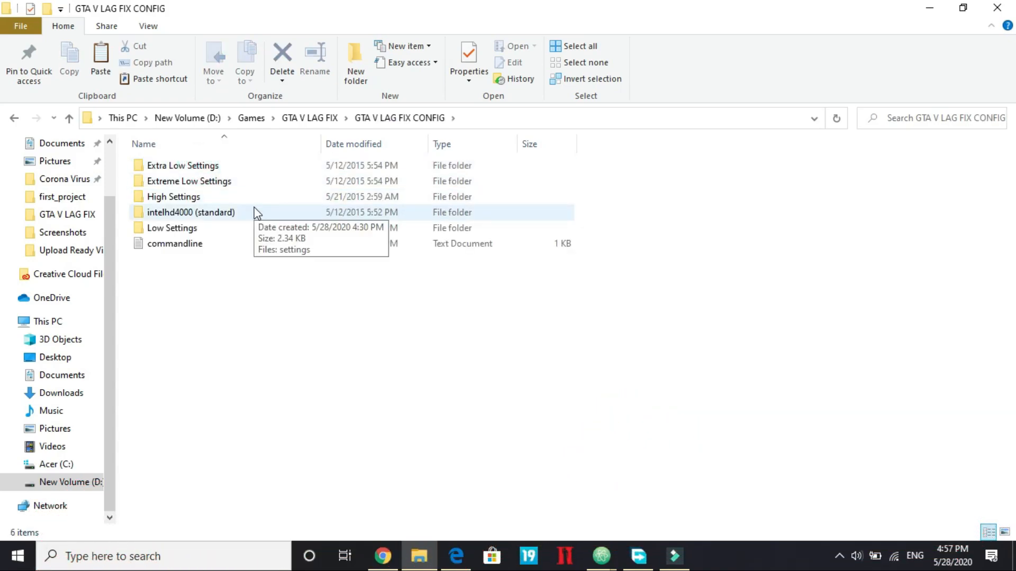
{"action": "mouse_move", "coordinate": [216, 164]}
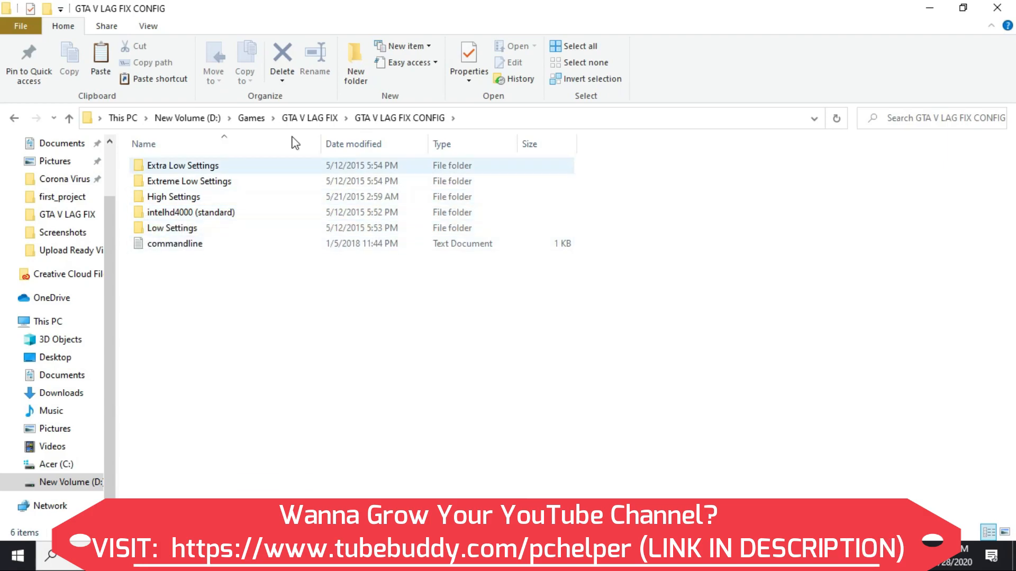
{"action": "mouse_move", "coordinate": [190, 184]}
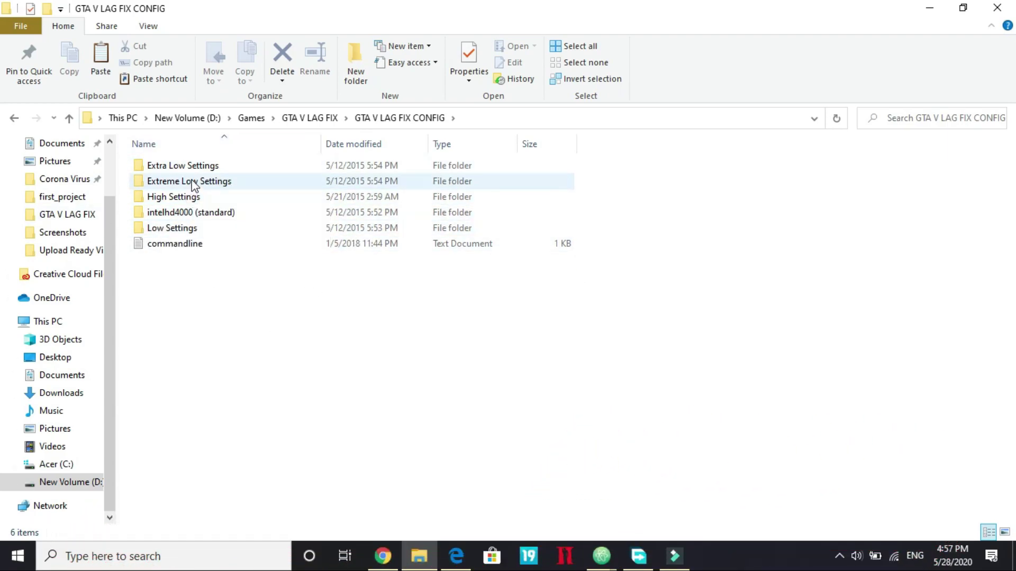
{"action": "double_click", "coordinate": [189, 181]}
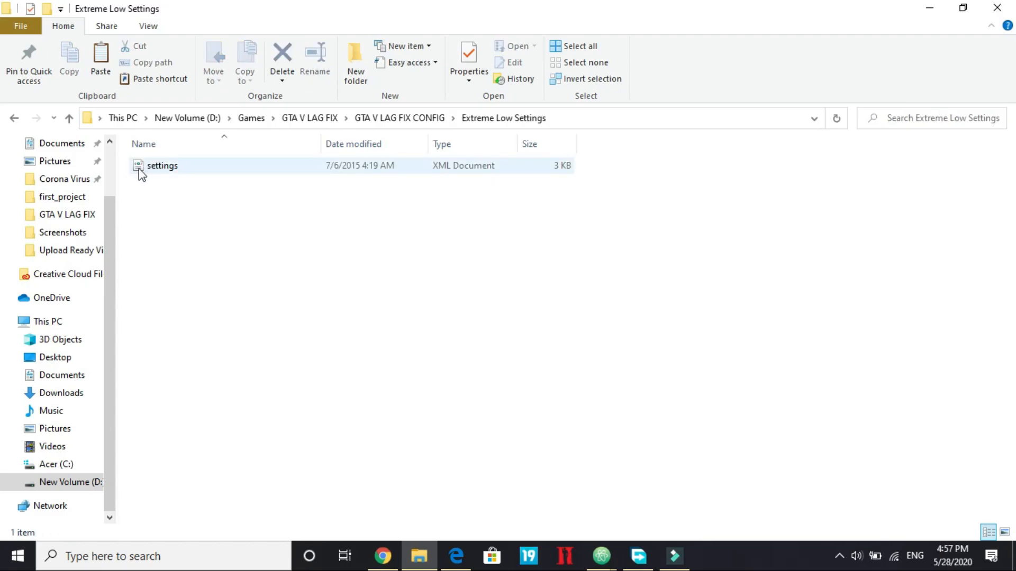
{"action": "right_click", "coordinate": [161, 166]}
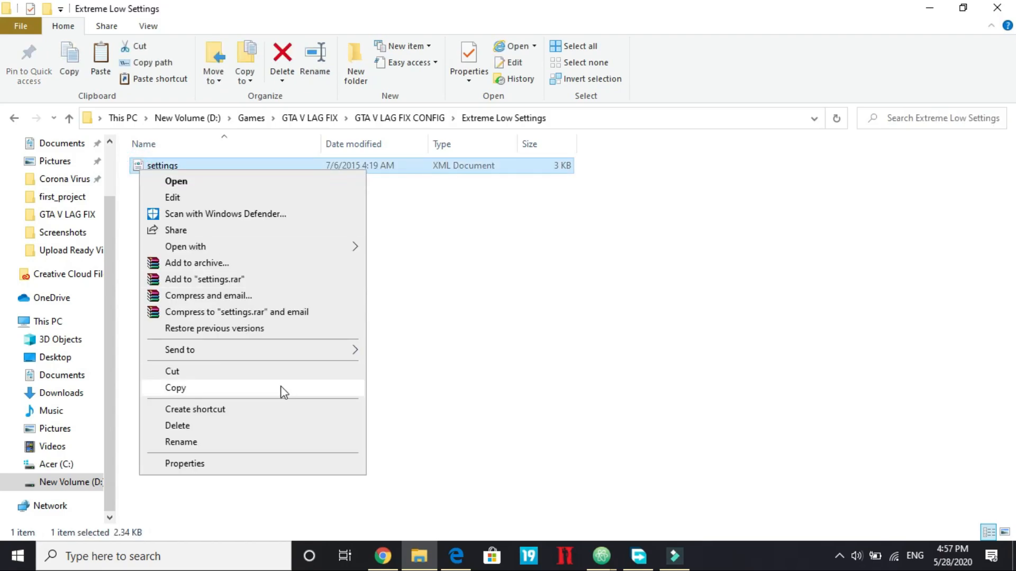
{"action": "left_click", "coordinate": [176, 389]}
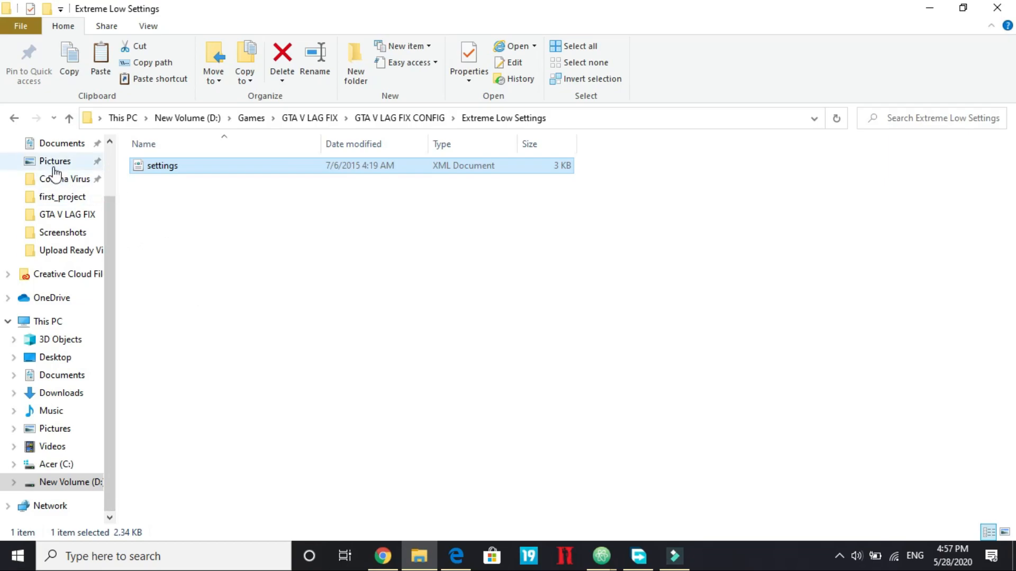
{"action": "left_click", "coordinate": [62, 143]}
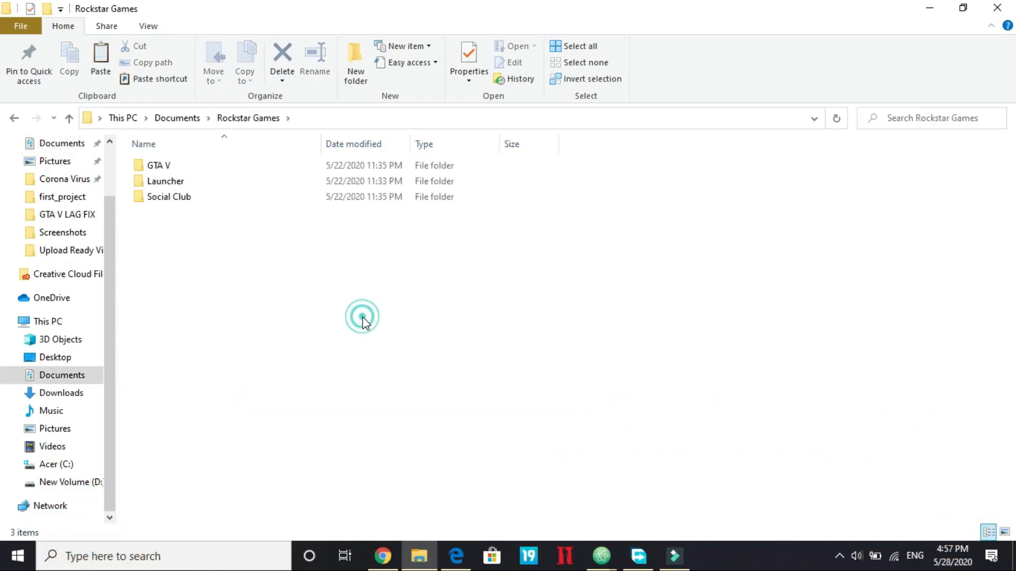
Step: Open the Rockstar Games GTA V folder and dismiss the plugged-in device prompt
{"action": "double_click", "coordinate": [159, 165]}
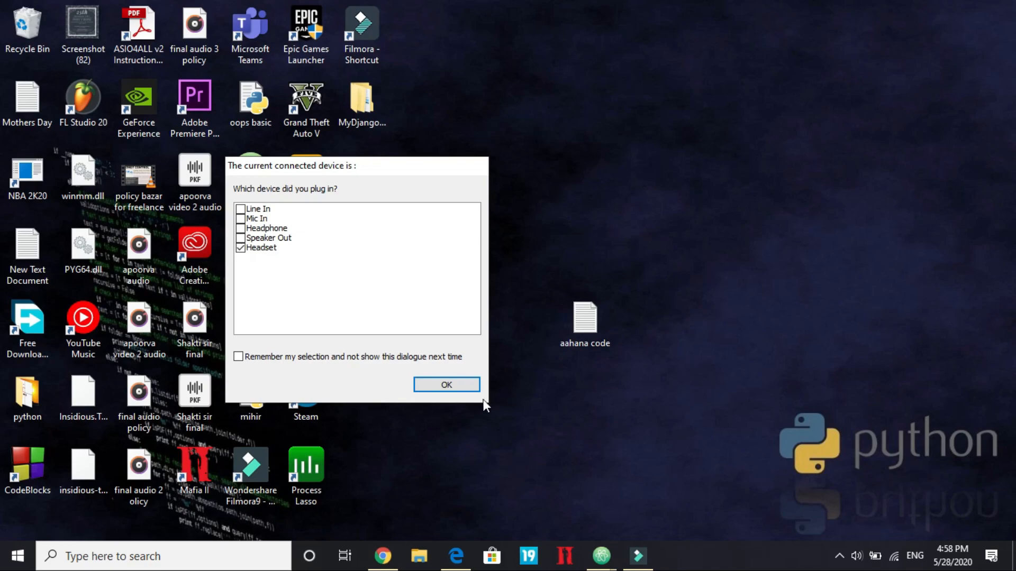
{"action": "left_click", "coordinate": [446, 385]}
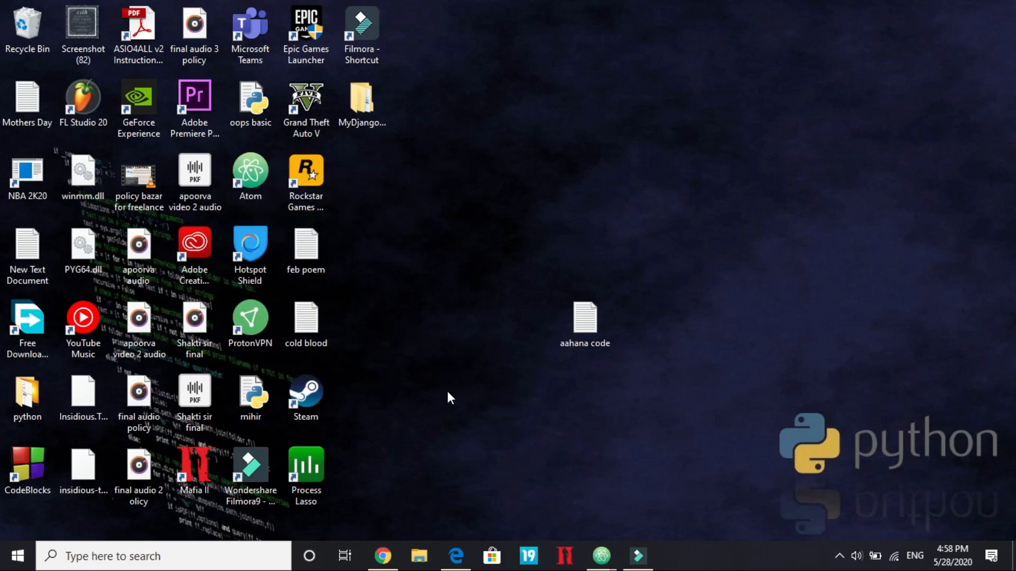